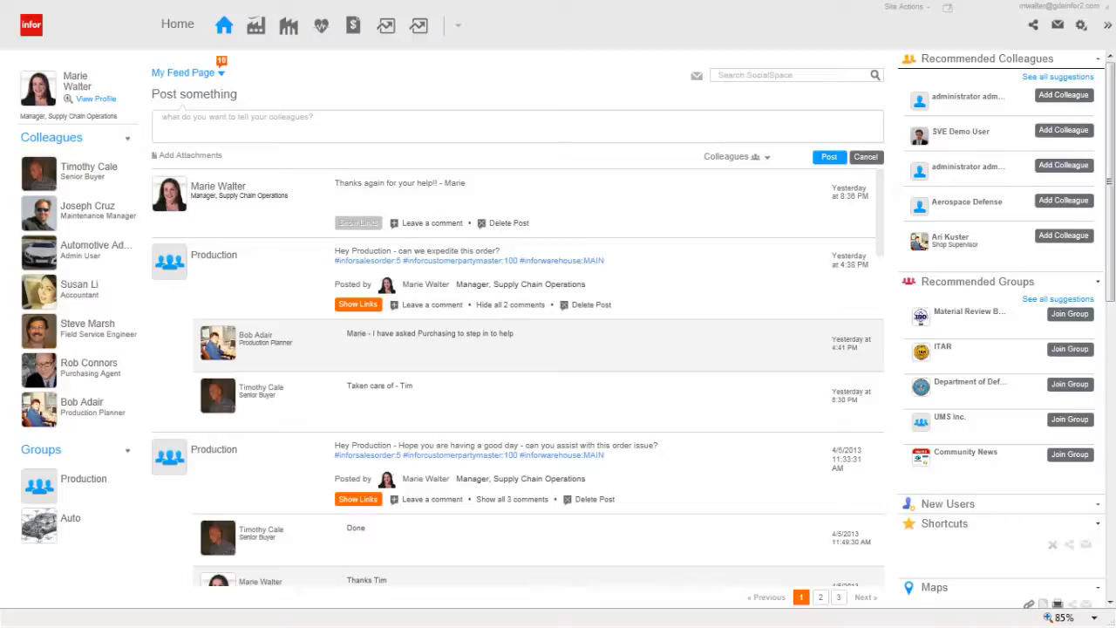
Switch Ming.le from the social feed to the SyteLine Customer Service Home dashboard.
{"action": "left_click", "coordinate": [254, 25]}
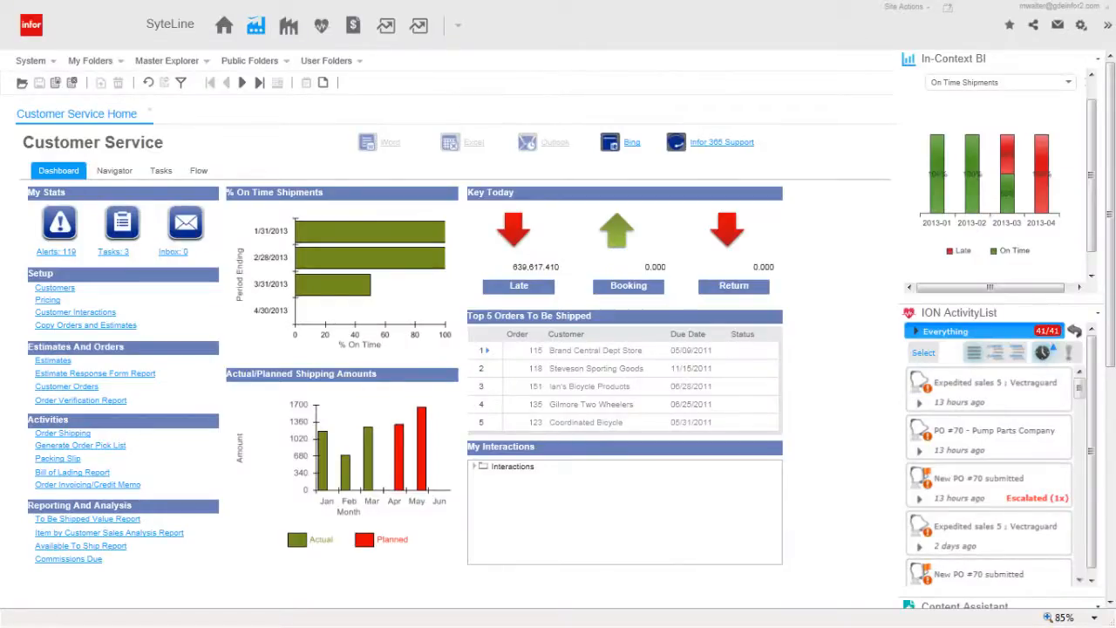
{"action": "left_click", "coordinate": [67, 385]}
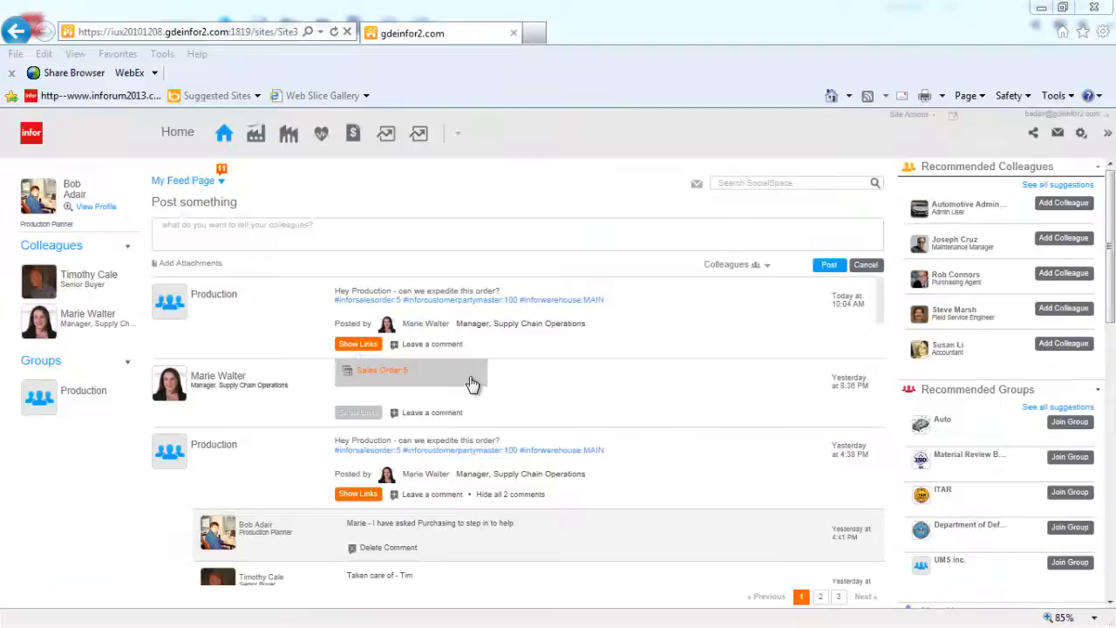
{"action": "mouse_move", "coordinate": [458, 381]}
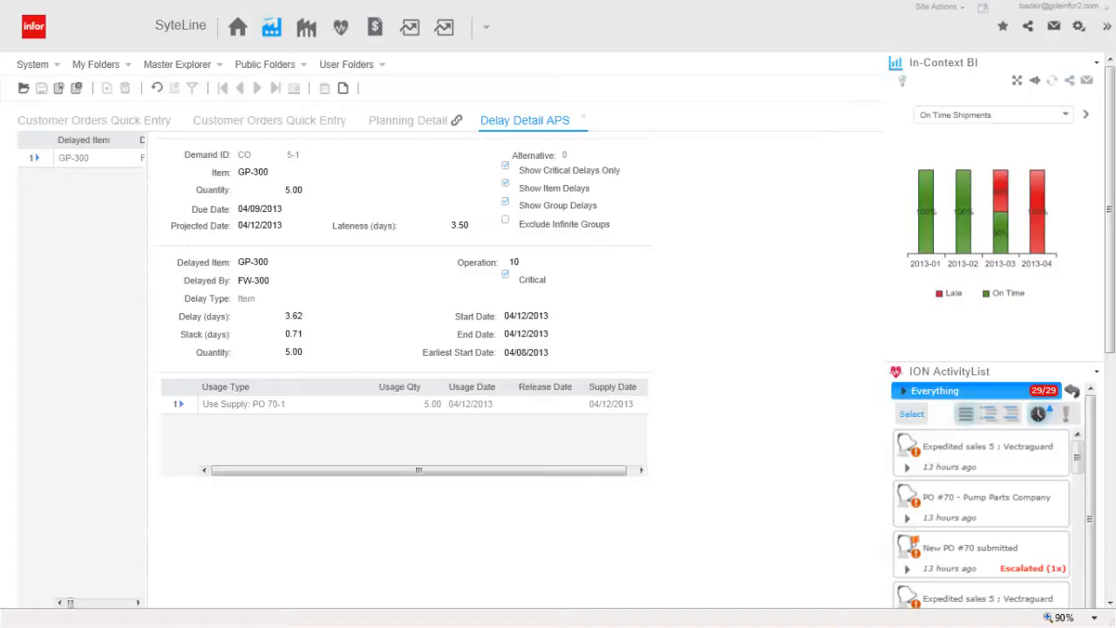
{"action": "left_click", "coordinate": [237, 26]}
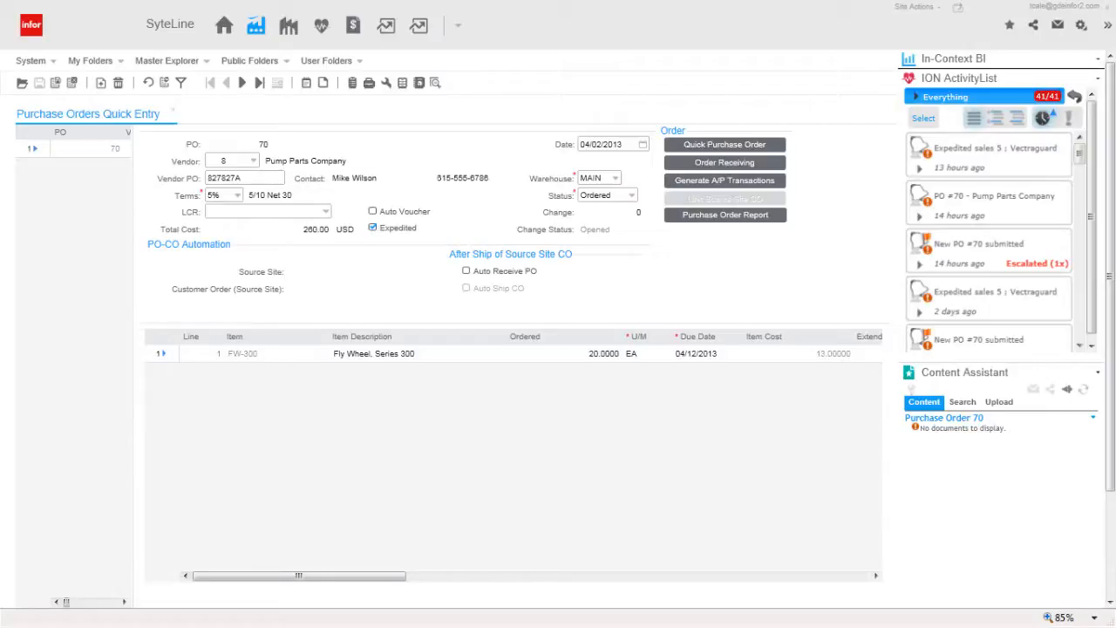
Mark purchase order 70 from Pump Parts Company as Expedited and save.
{"action": "left_click", "coordinate": [723, 215]}
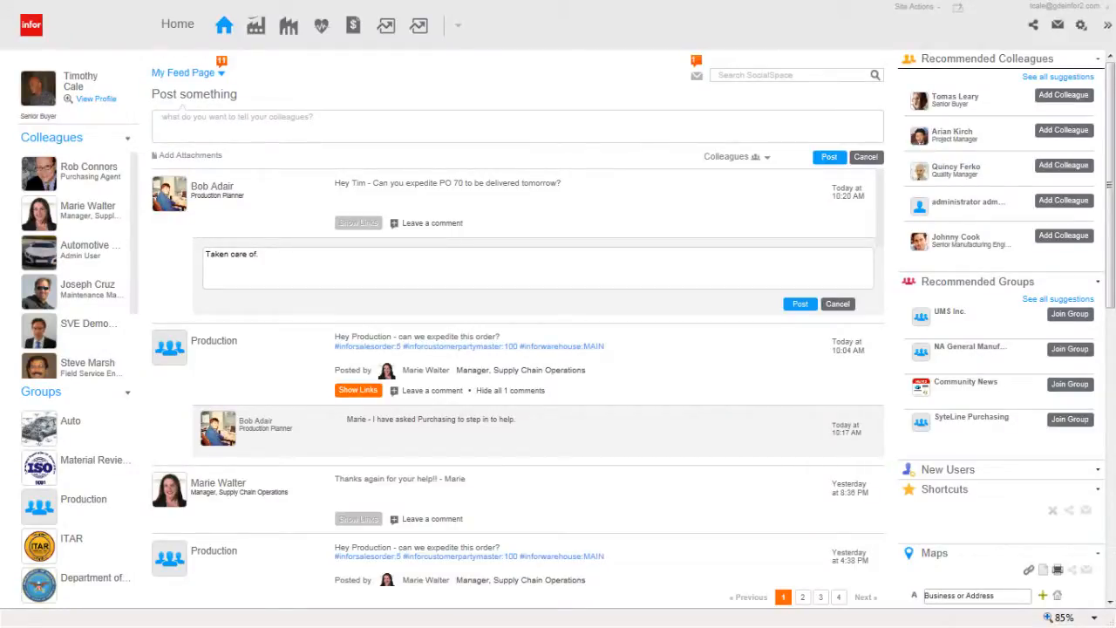
Post the reply 'Taken care of.' on the PO 70 expedite request.
{"action": "left_click", "coordinate": [256, 25]}
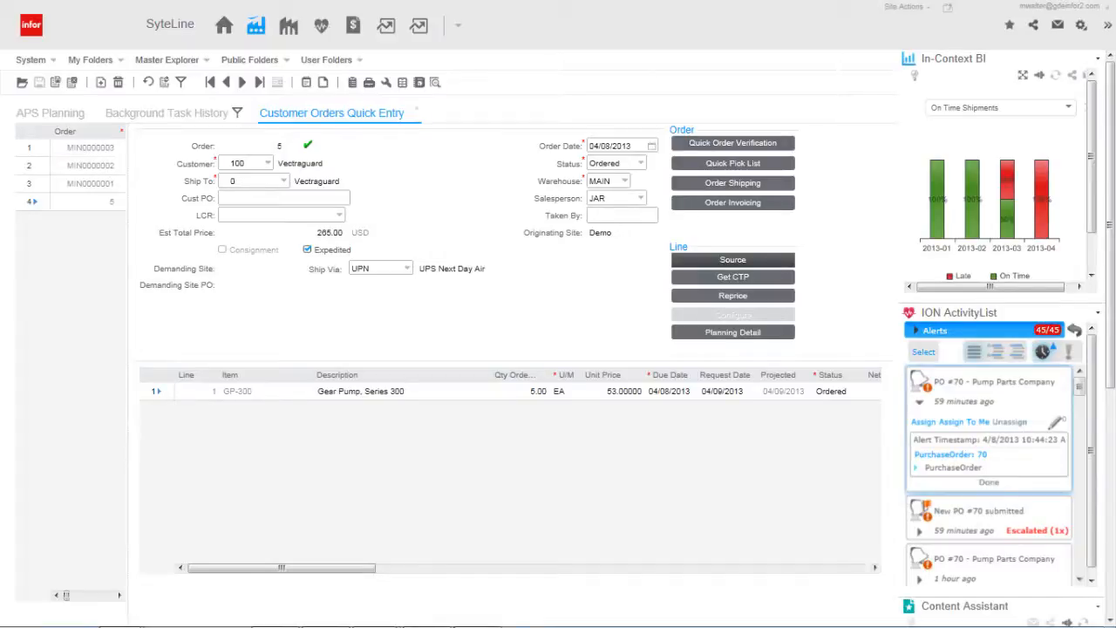
Mark Vectraguard customer order 5 Expedited with Ship Via UPN and save.
{"action": "left_click", "coordinate": [732, 142]}
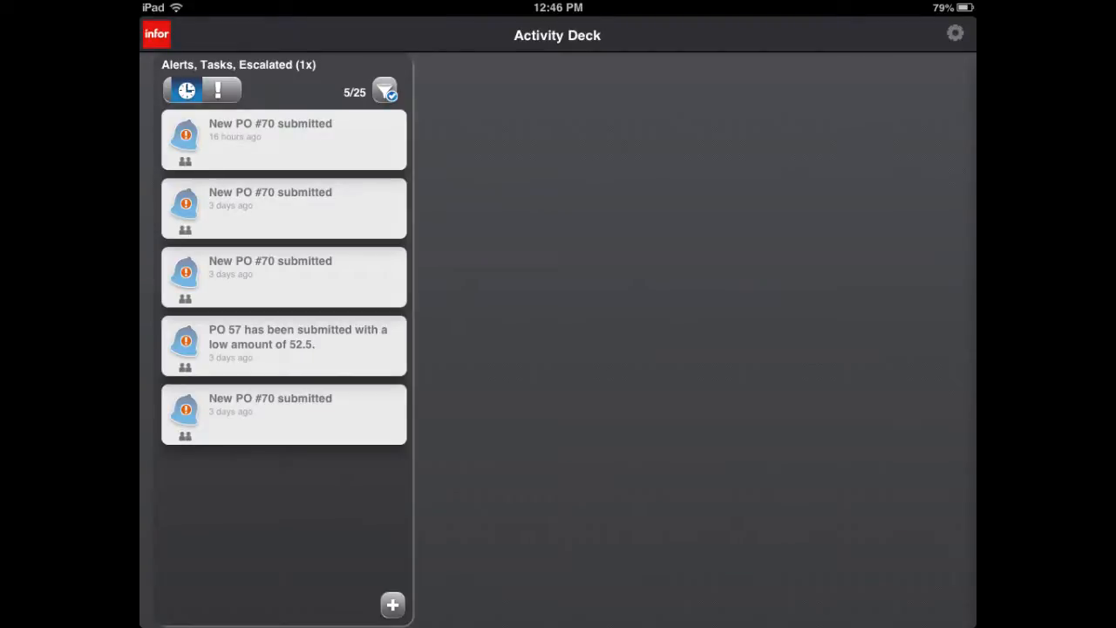
Review the Activity Deck alerts list showing the New PO #70 submitted alerts.
{"action": "left_click", "coordinate": [283, 139]}
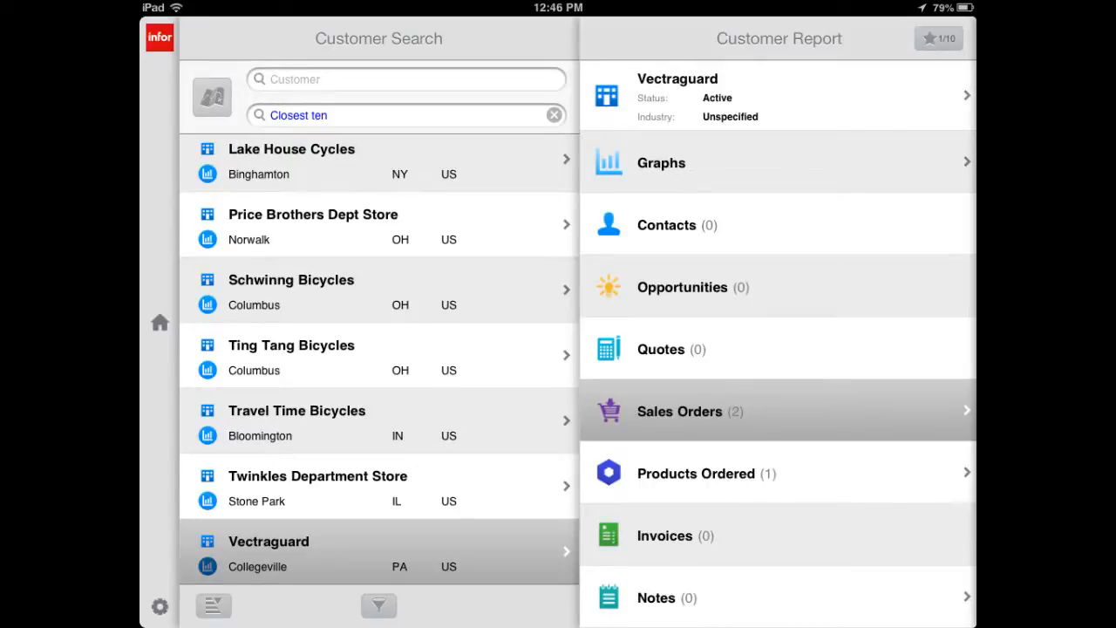
Show Vectraguard's sales orders, including open order 5 for 265.00 USD, in Road Warrior.
{"action": "left_click", "coordinate": [775, 411]}
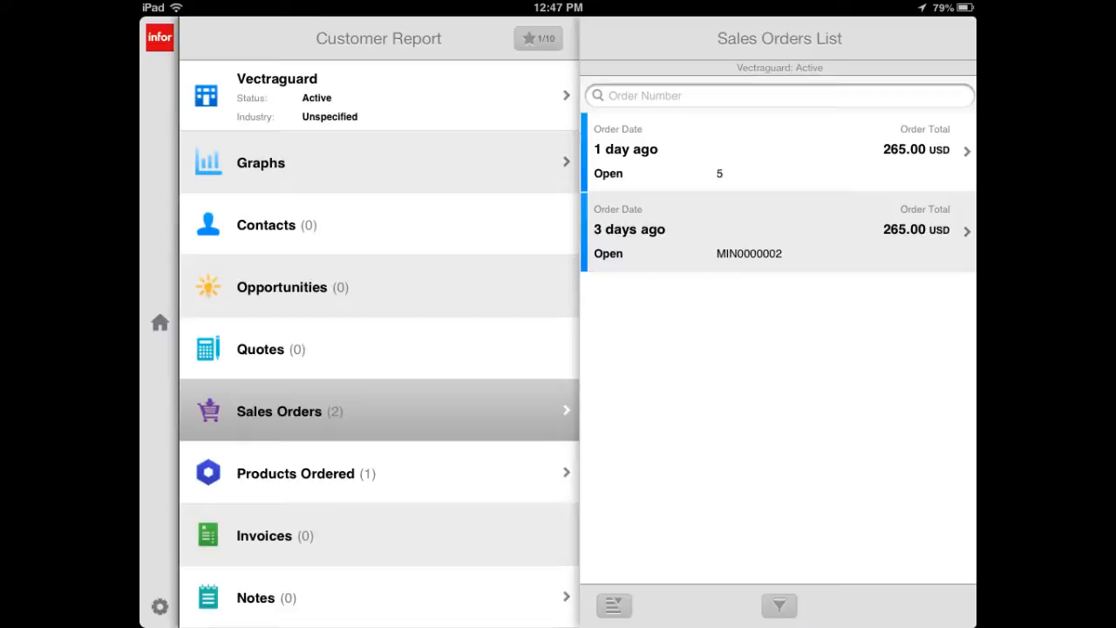